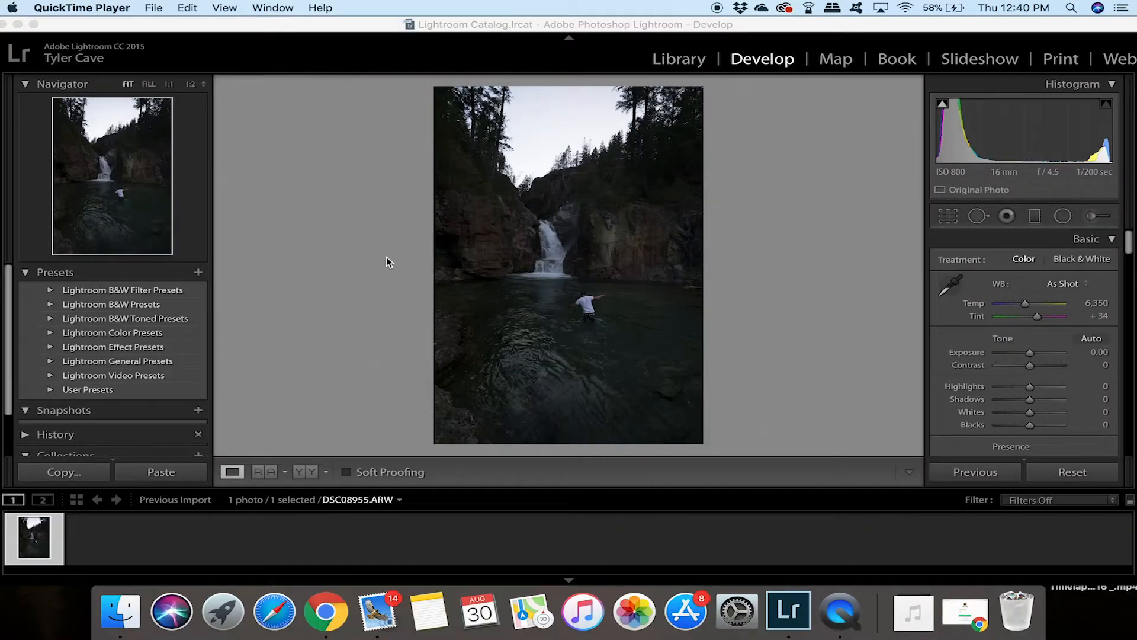
mouse_move(616, 347)
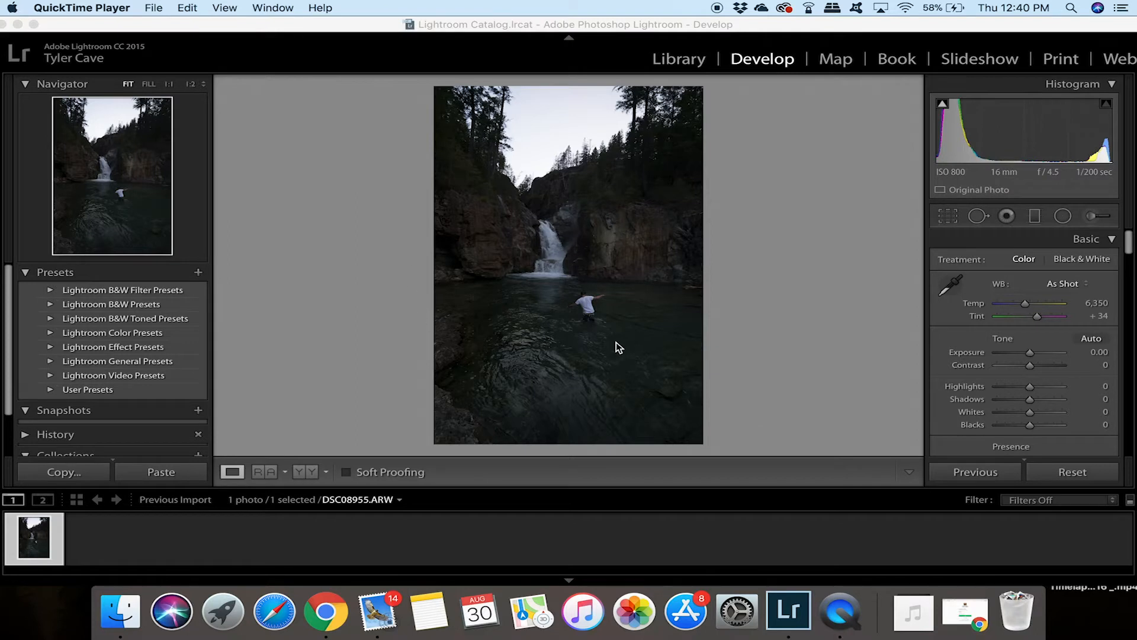
mouse_move(480, 264)
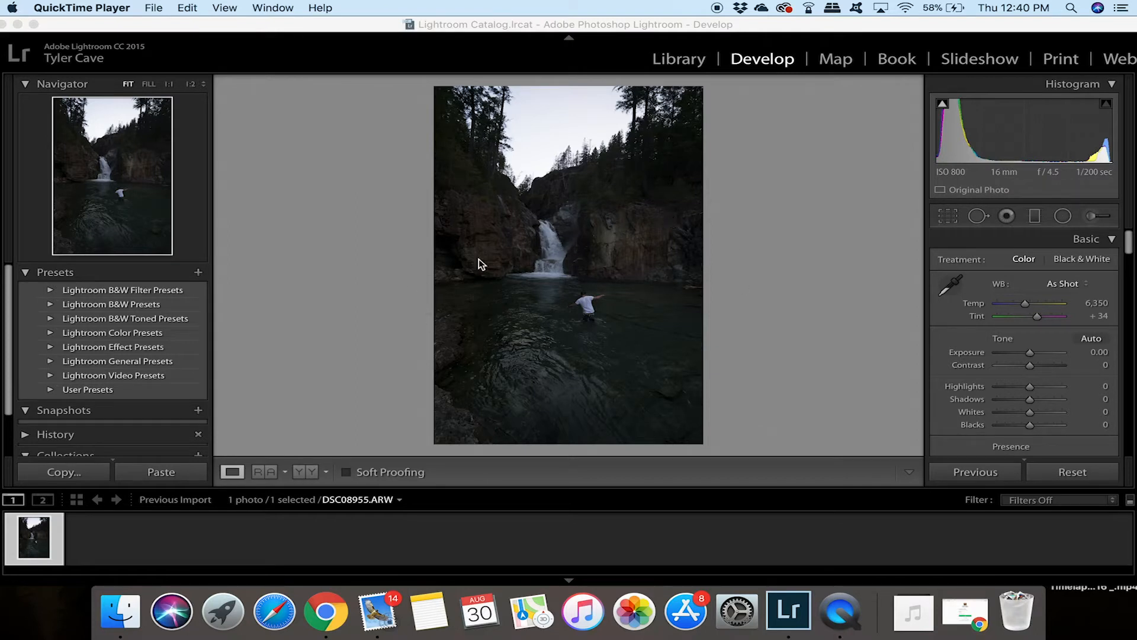
mouse_move(558, 379)
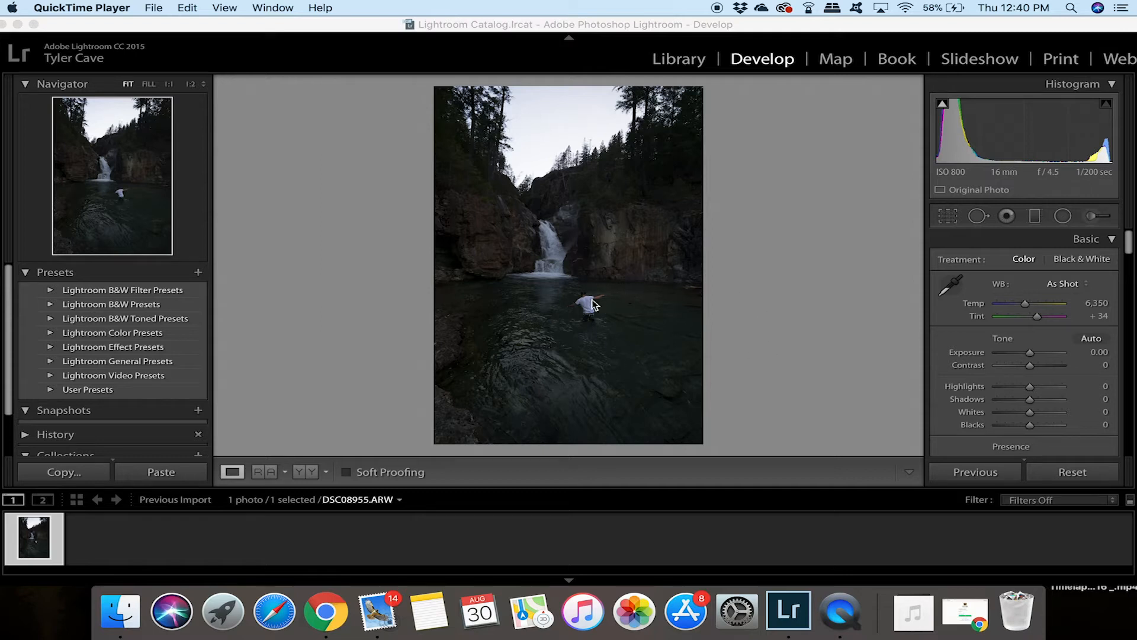
mouse_move(536, 313)
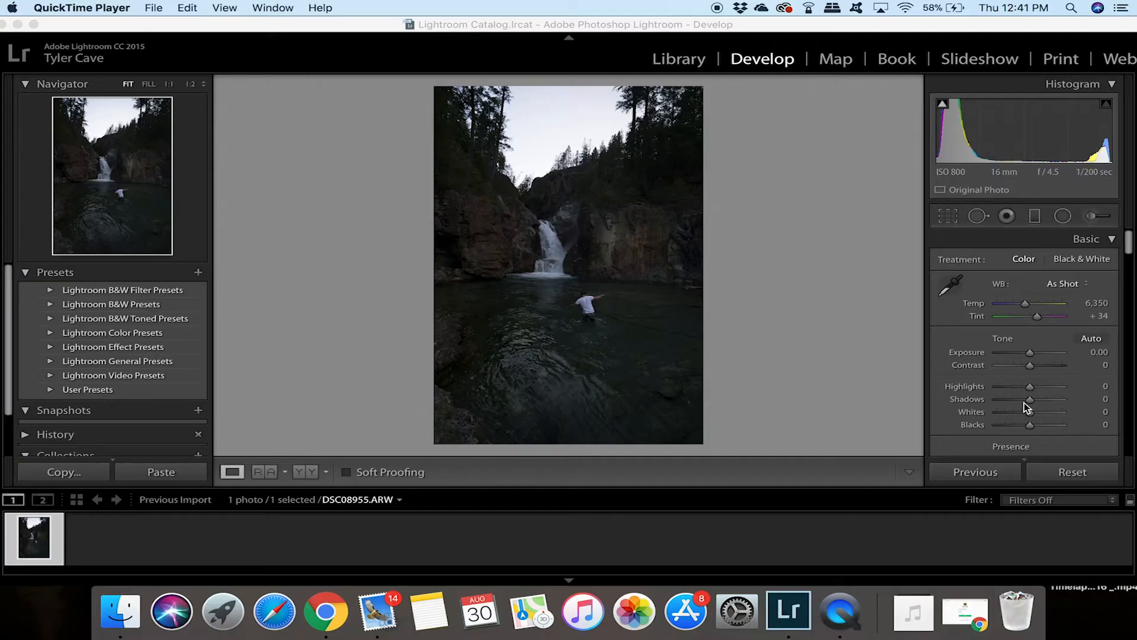
- Set blacks to -8 and whites to +36 in the Basic panel
drag(1038, 424, 1026, 424)
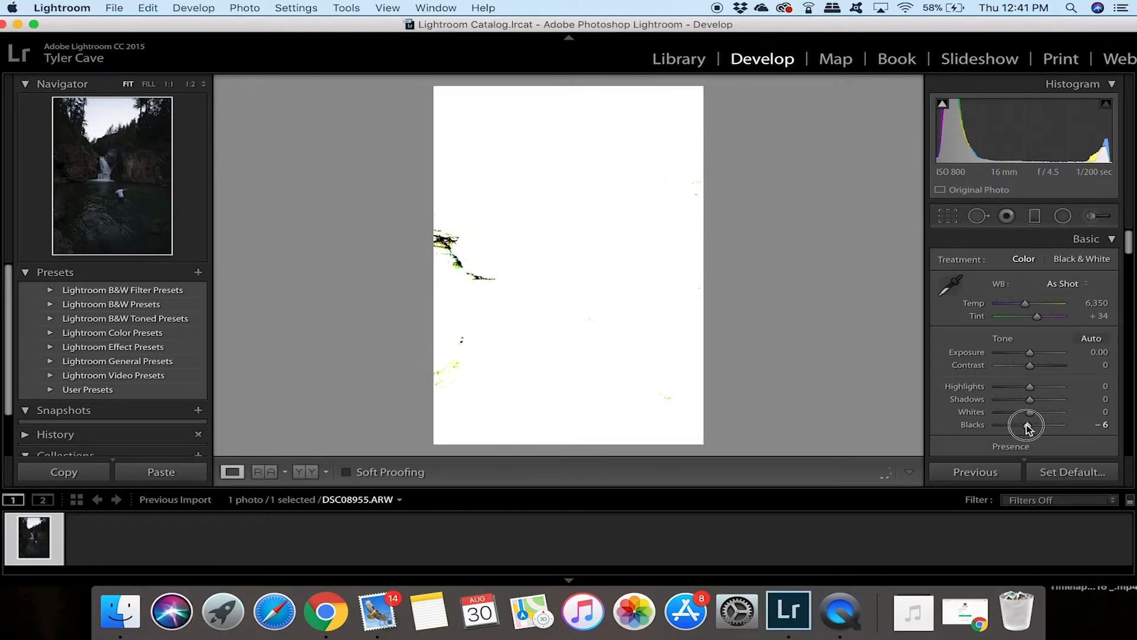
drag(1029, 425, 1024, 425)
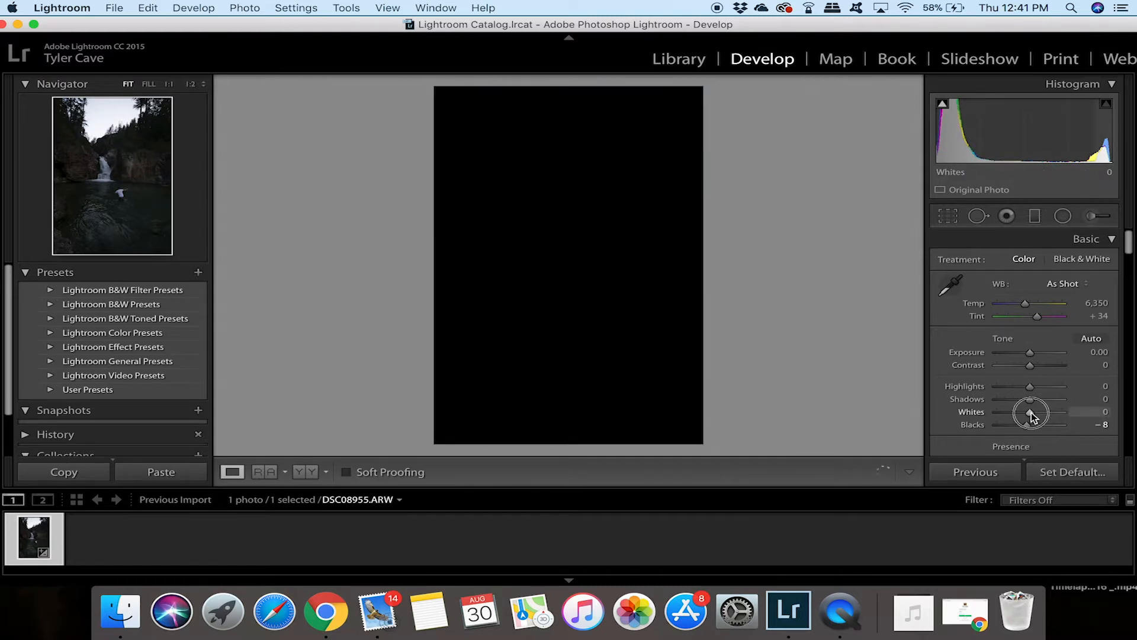
drag(1029, 413, 1048, 413)
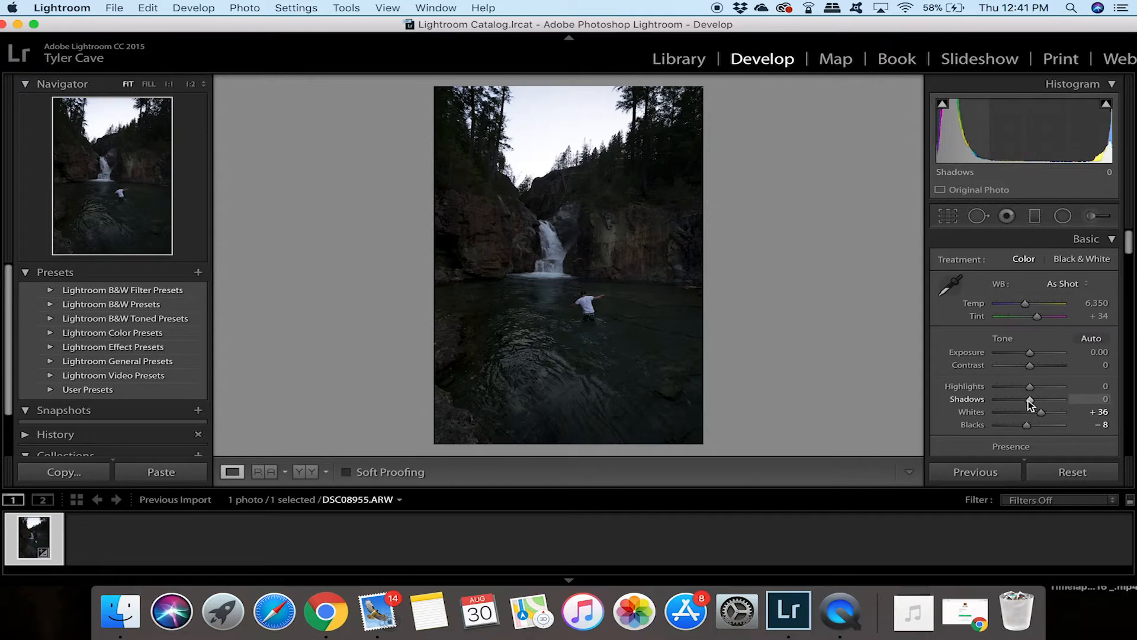
- Lift shadows to +81, pull highlights to -53 and raise exposure to +0.60
drag(1028, 387, 1048, 386)
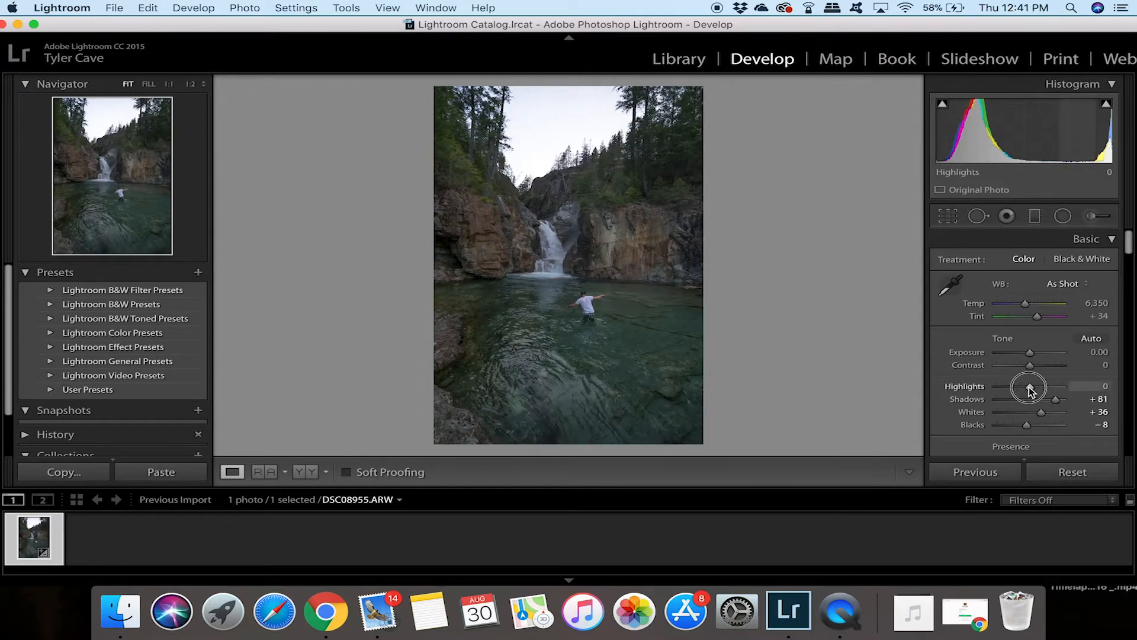
drag(1030, 386, 1013, 387)
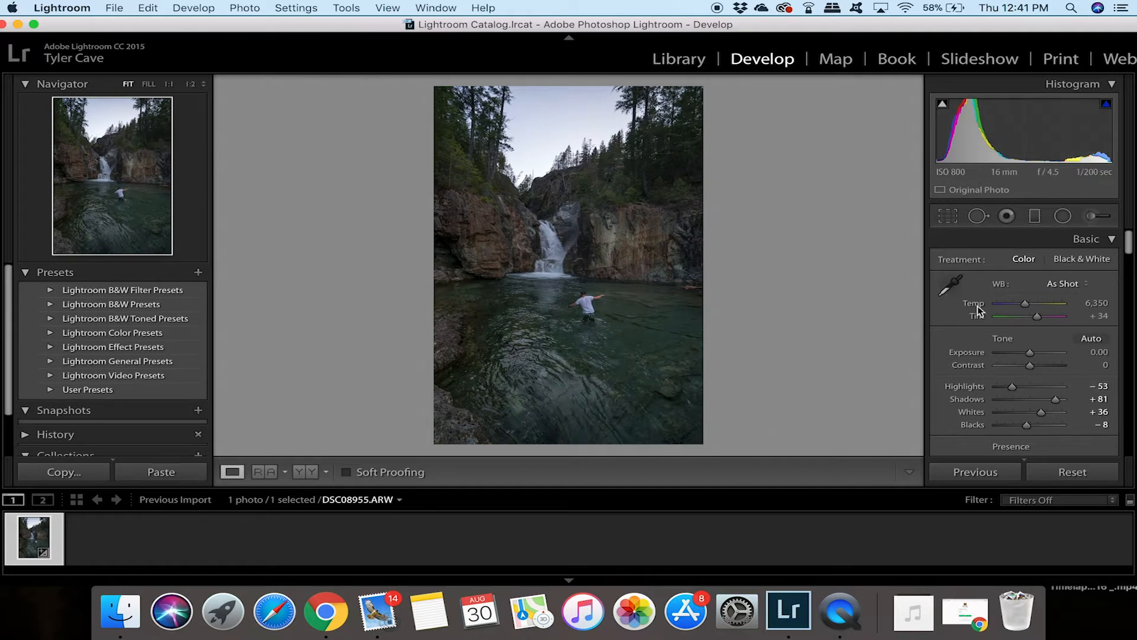
drag(1028, 352, 1033, 352)
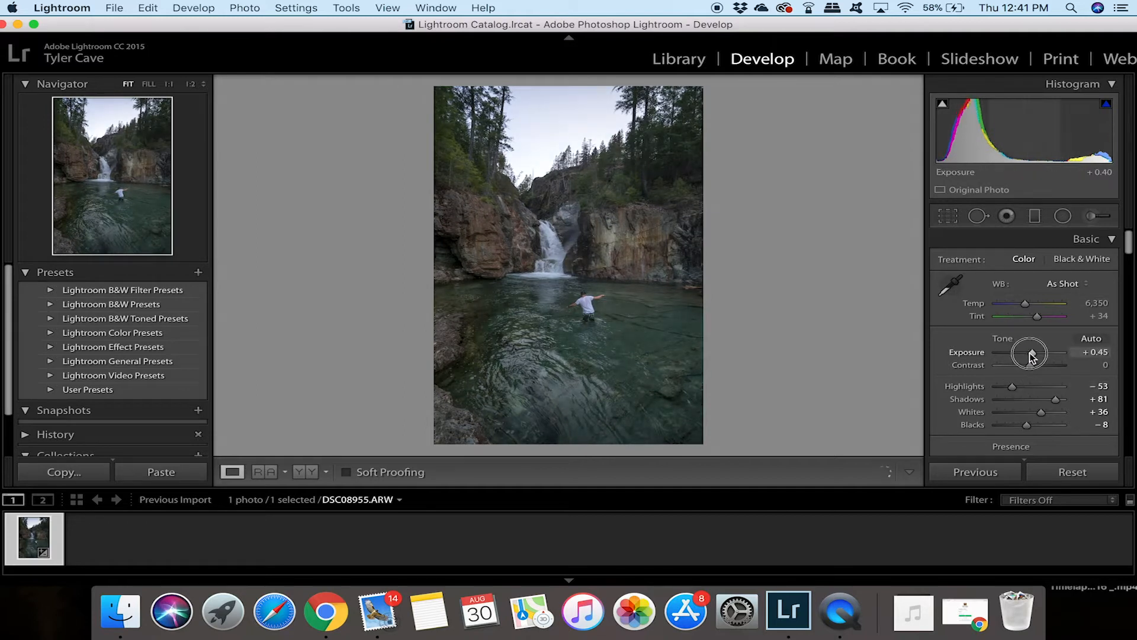
drag(1029, 353, 1039, 353)
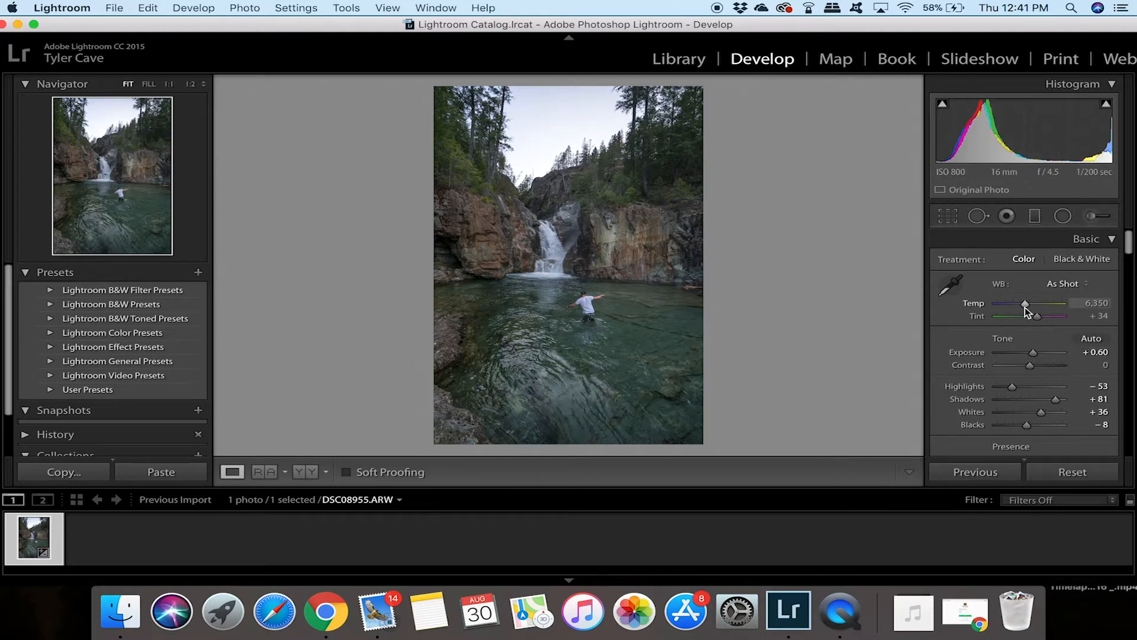
drag(1025, 304, 1030, 305)
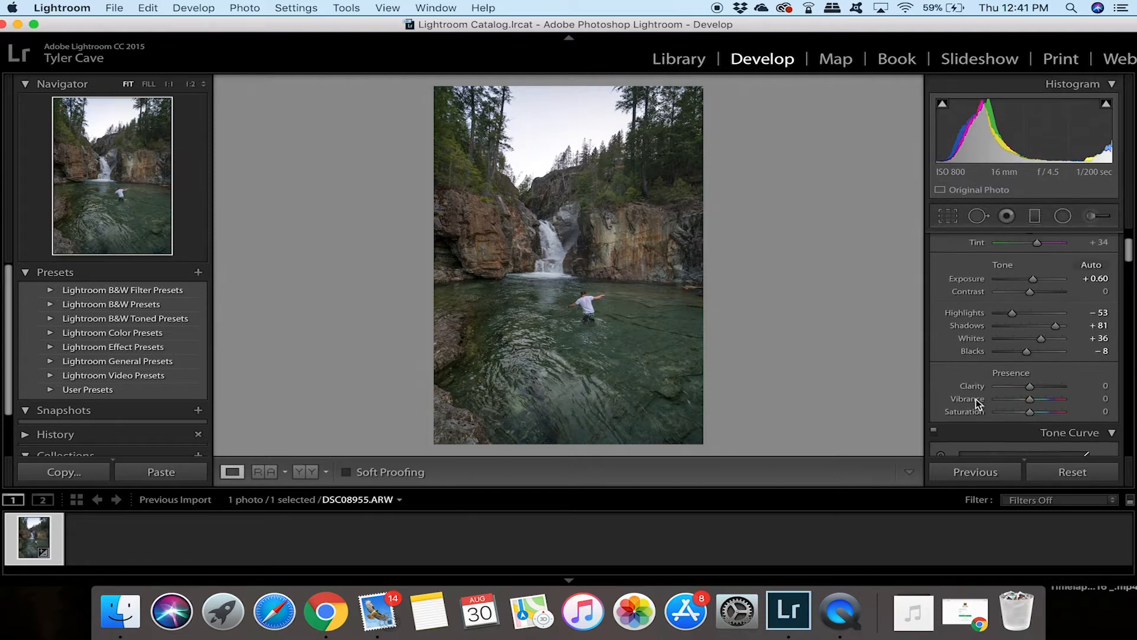
- Set clarity +9, vibrance +43 and saturation +43 so the pool greens turn richer
drag(1028, 385, 1033, 381)
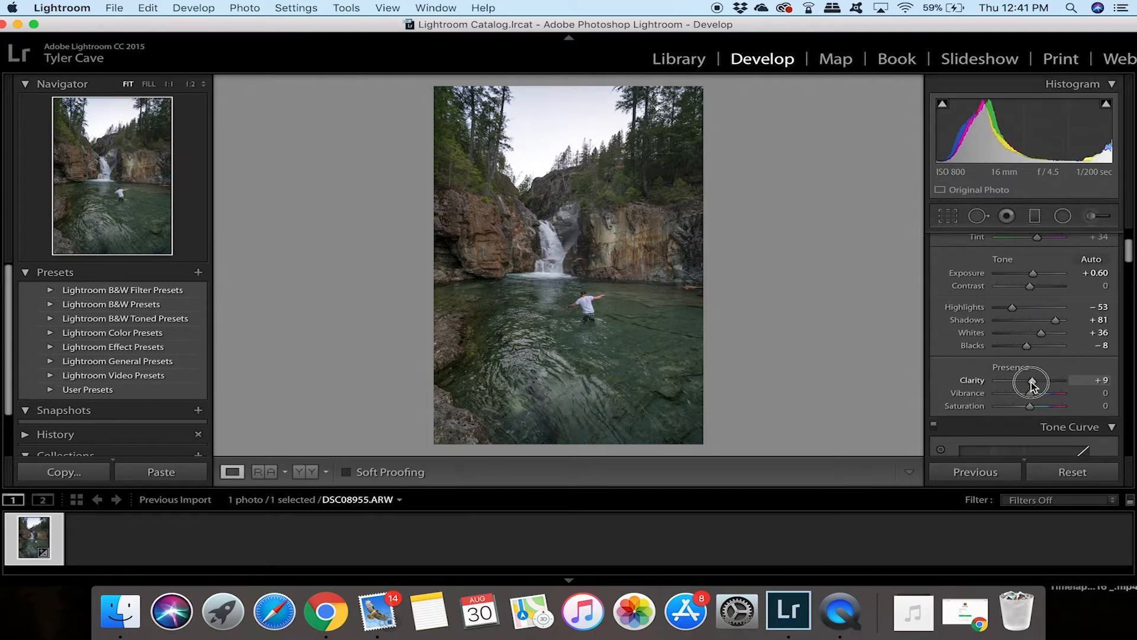
drag(1034, 380, 1030, 381)
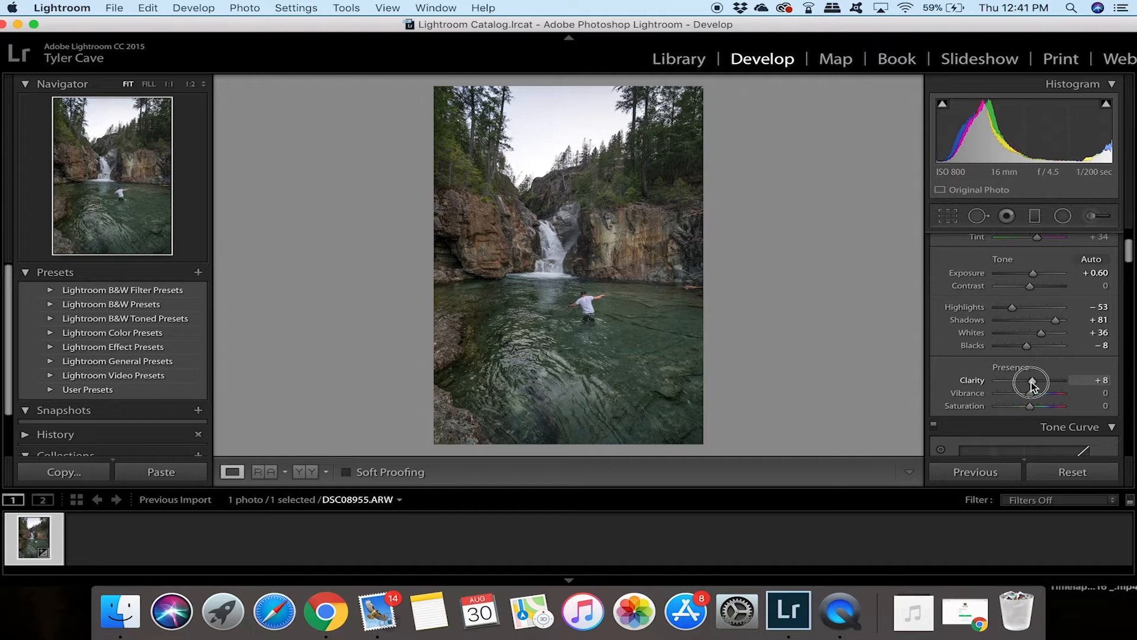
drag(1029, 383, 1032, 396)
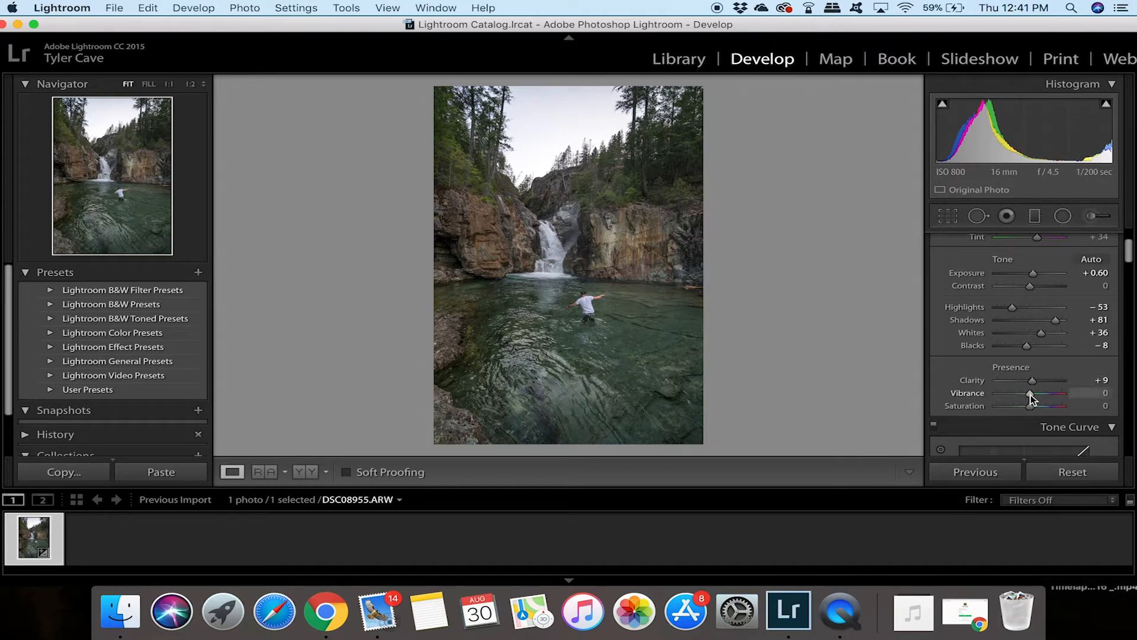
drag(1029, 392, 1056, 392)
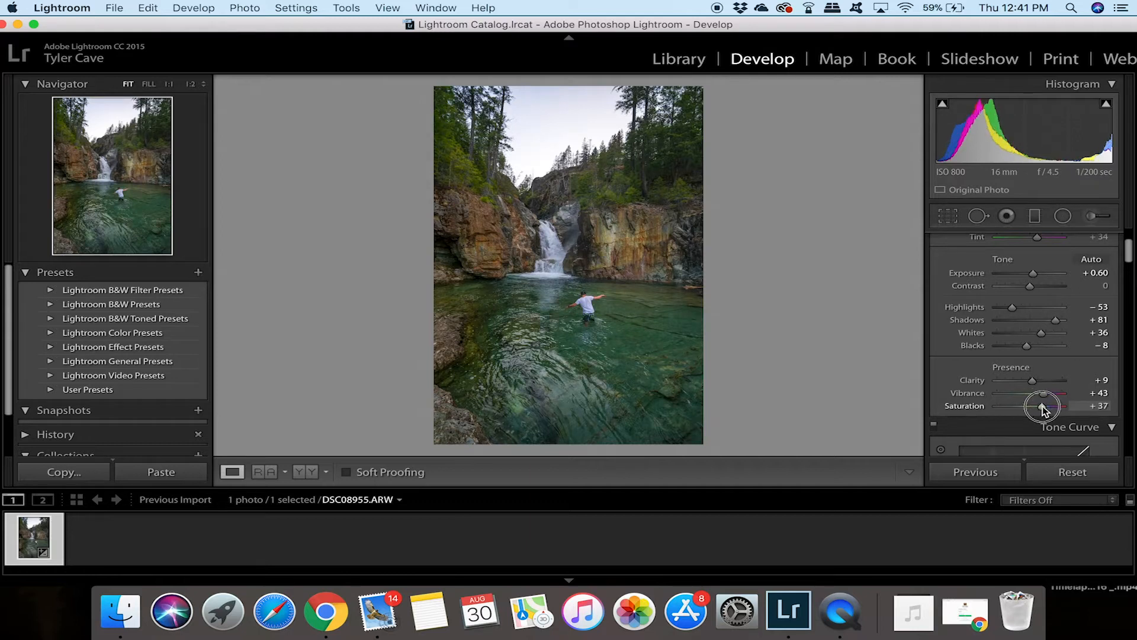
drag(1042, 405, 1045, 406)
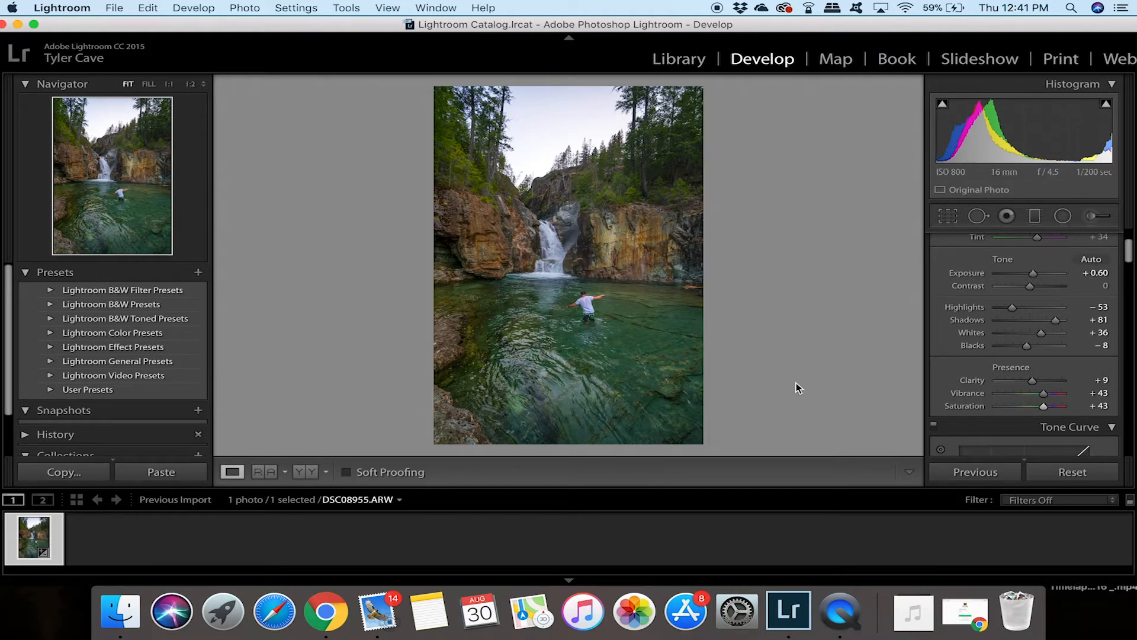
mouse_move(553, 334)
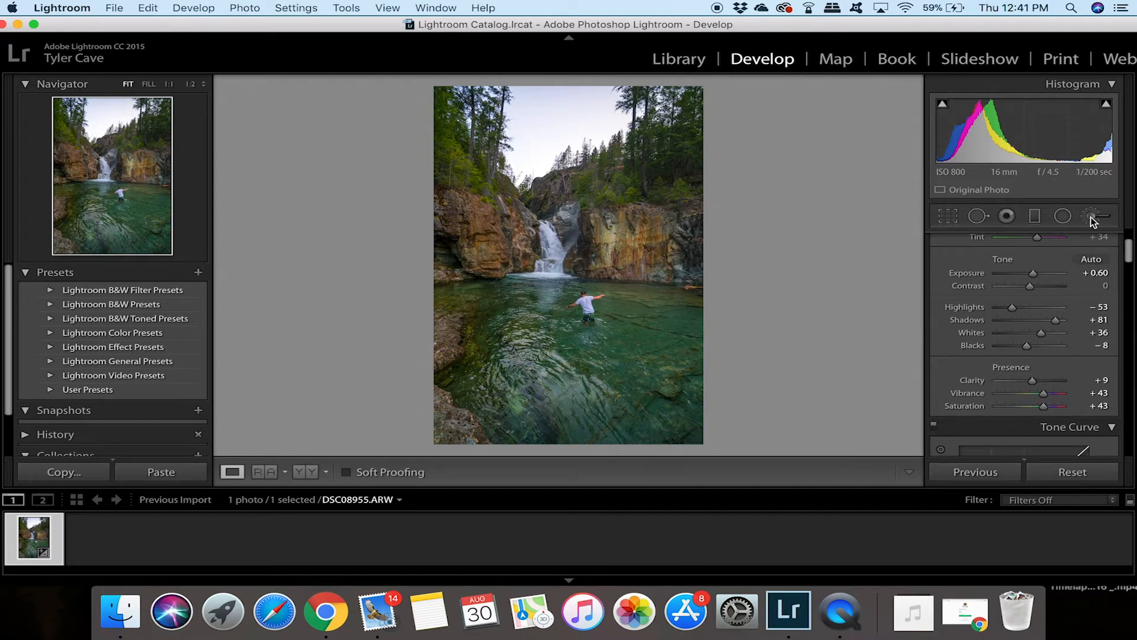
- Paint the Adjustment Brush mask over the rest of the pool, checking with the red overlay then hiding it
click(1091, 215)
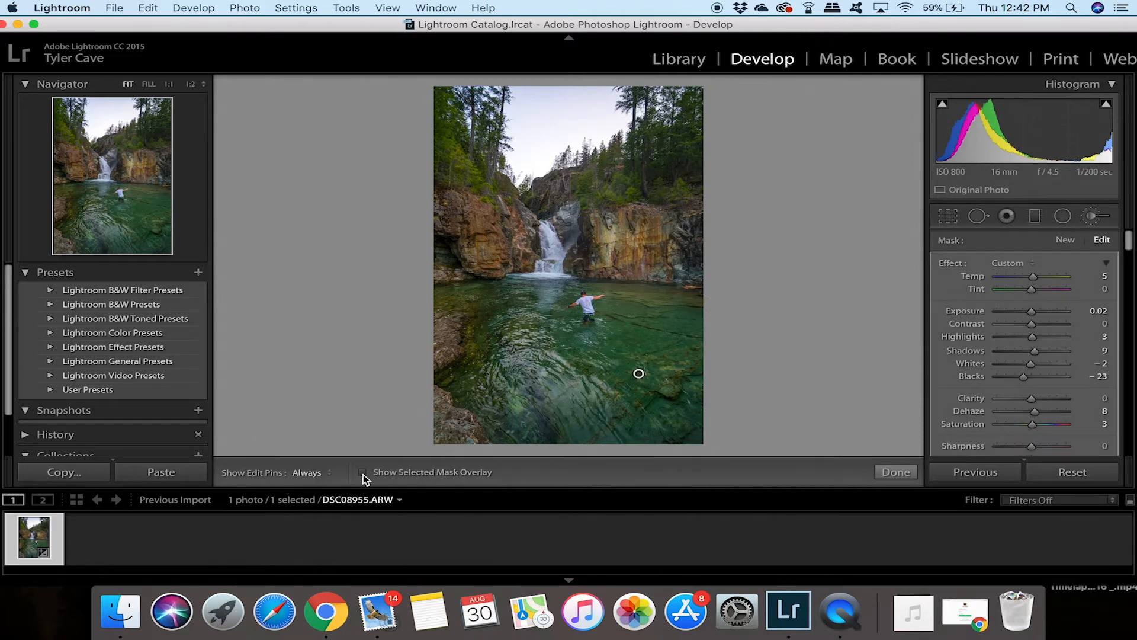
click(363, 472)
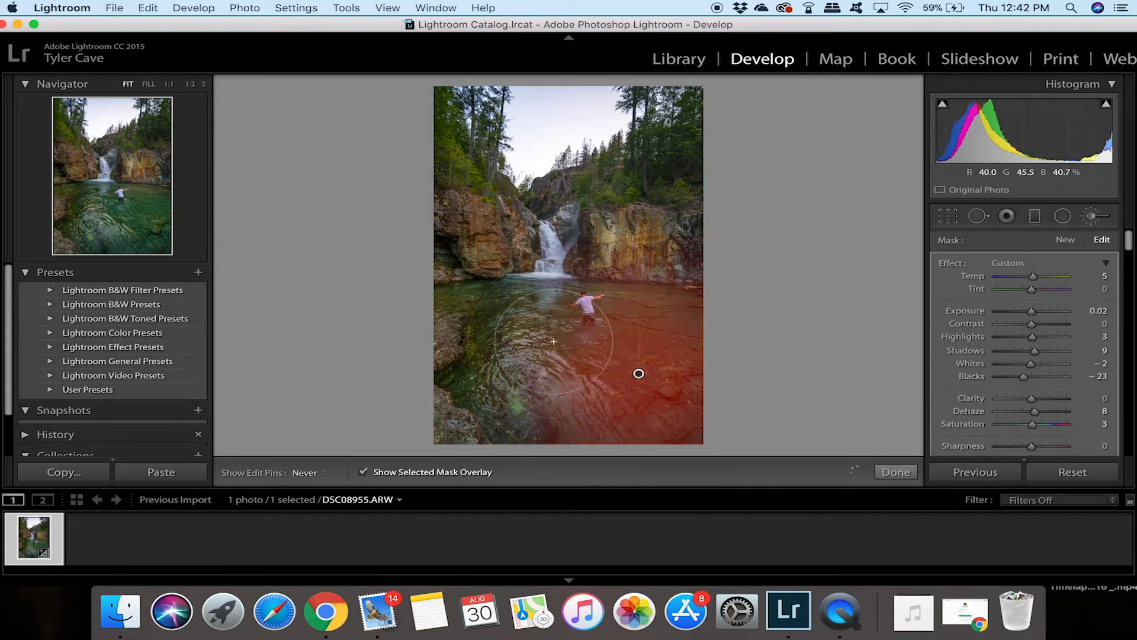
drag(639, 374, 548, 374)
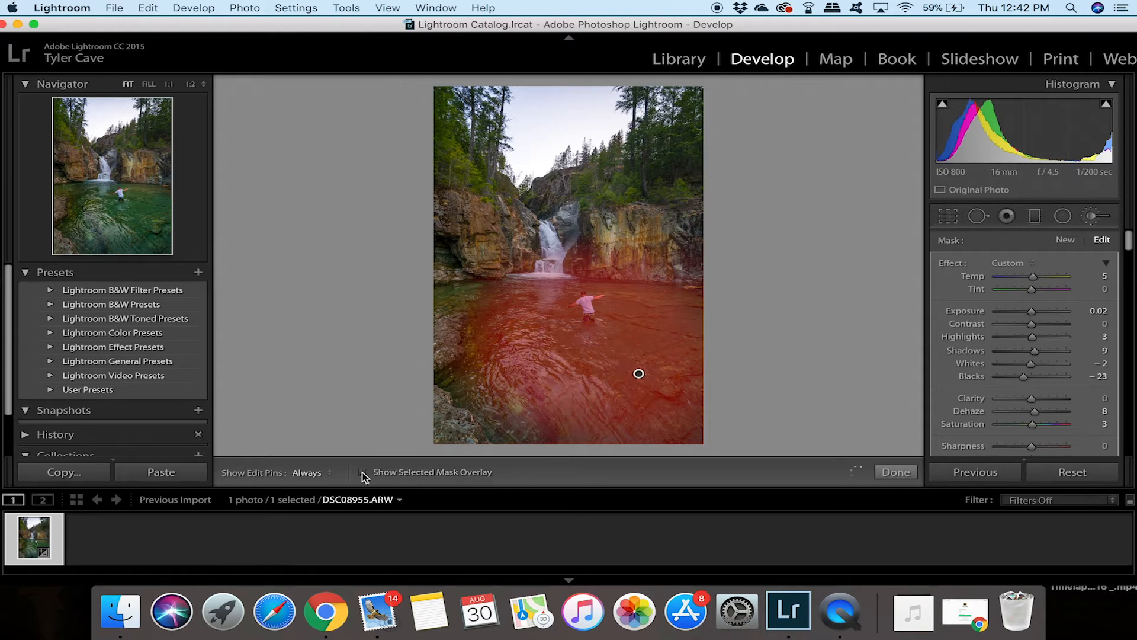
click(363, 472)
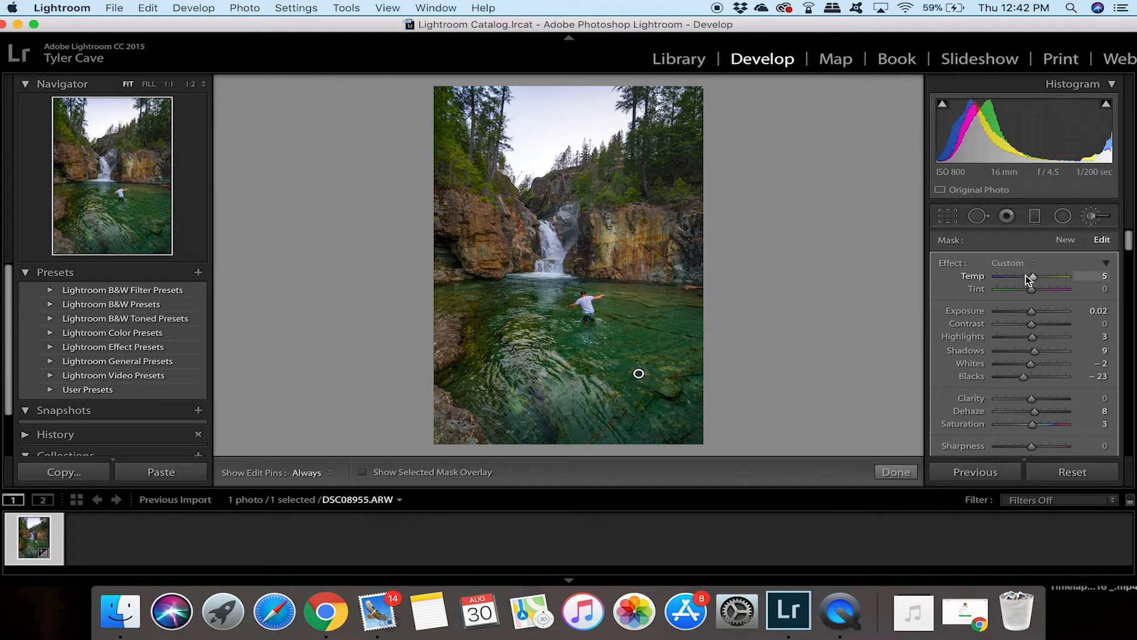
- Cool the brushed water to Temp -30, brighten it to exposure 0.75 and raise contrast to 19
drag(1038, 276, 1022, 276)
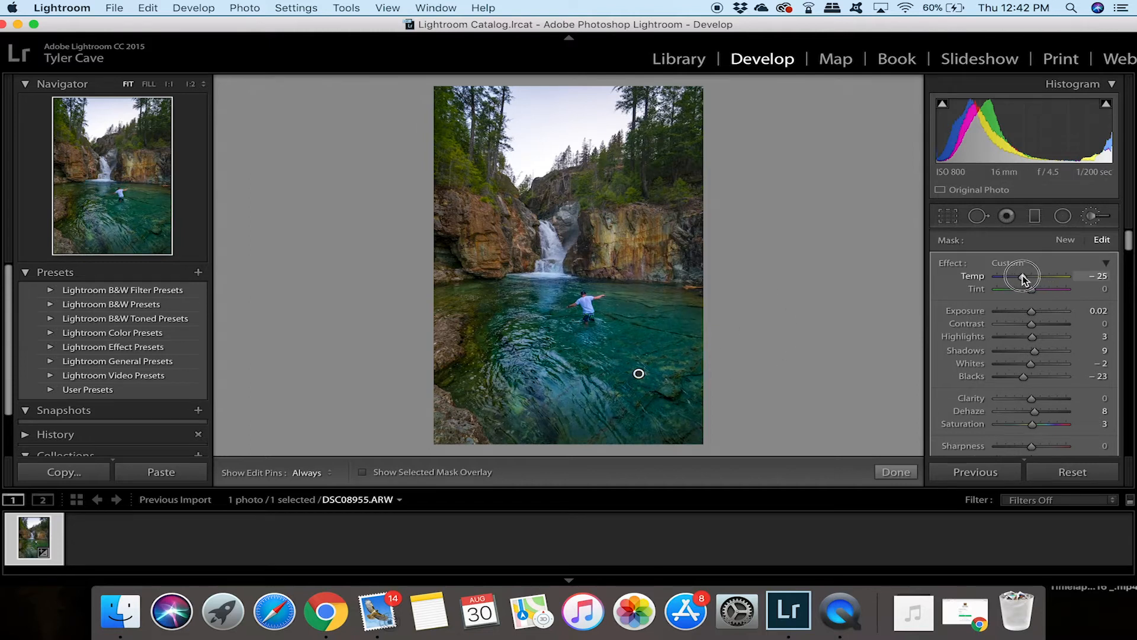
drag(1029, 276, 1023, 276)
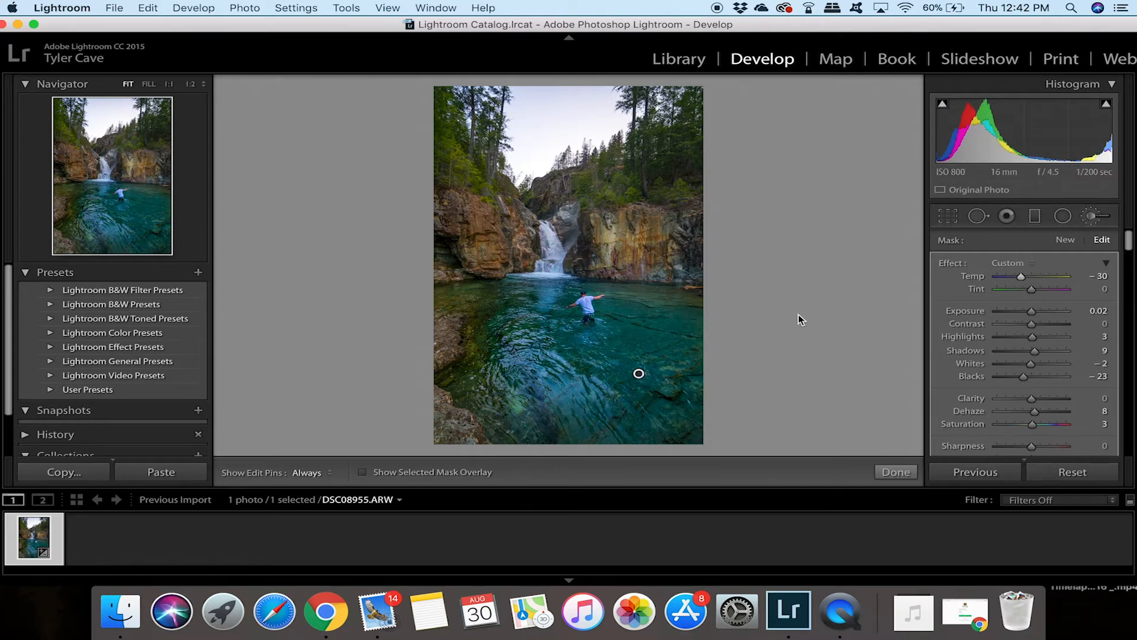
mouse_move(616, 339)
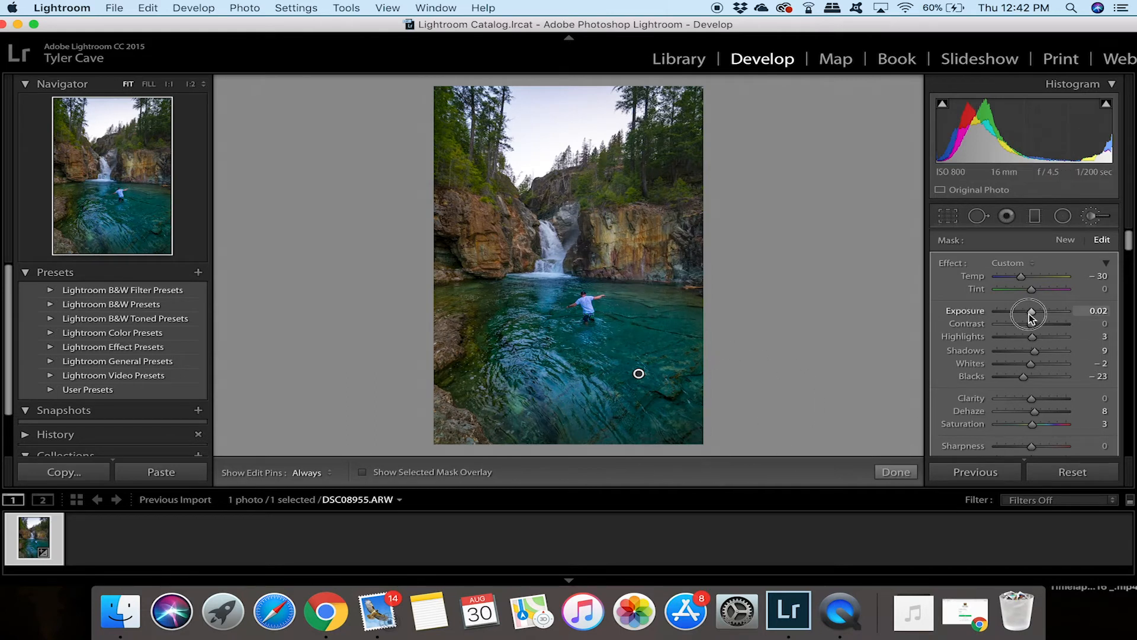
drag(1029, 314, 1036, 314)
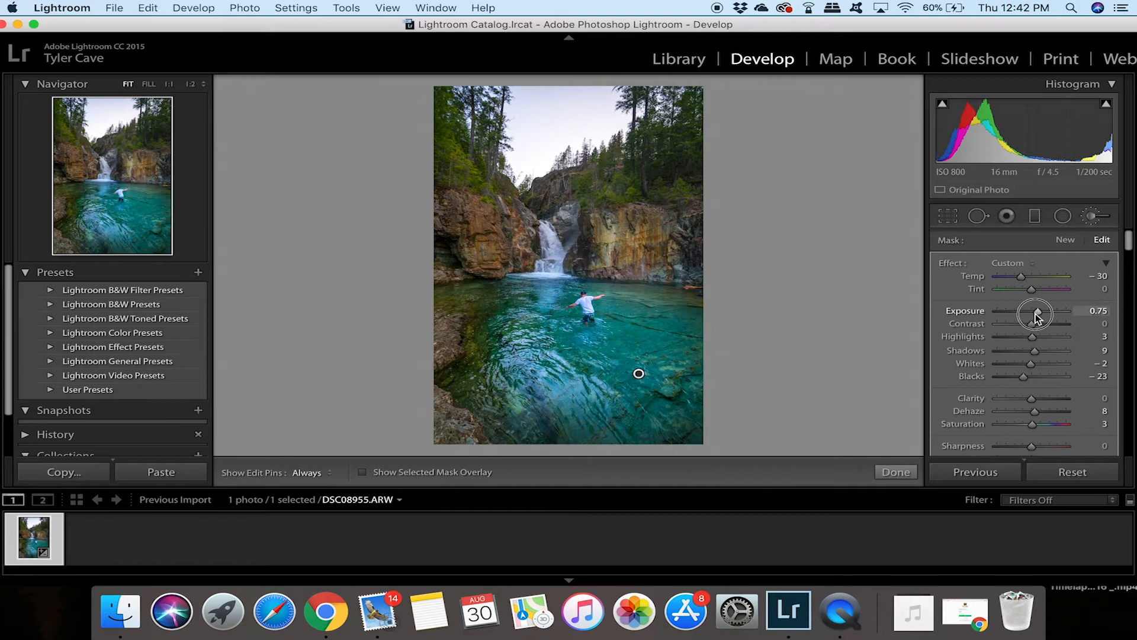
drag(1030, 323, 1038, 324)
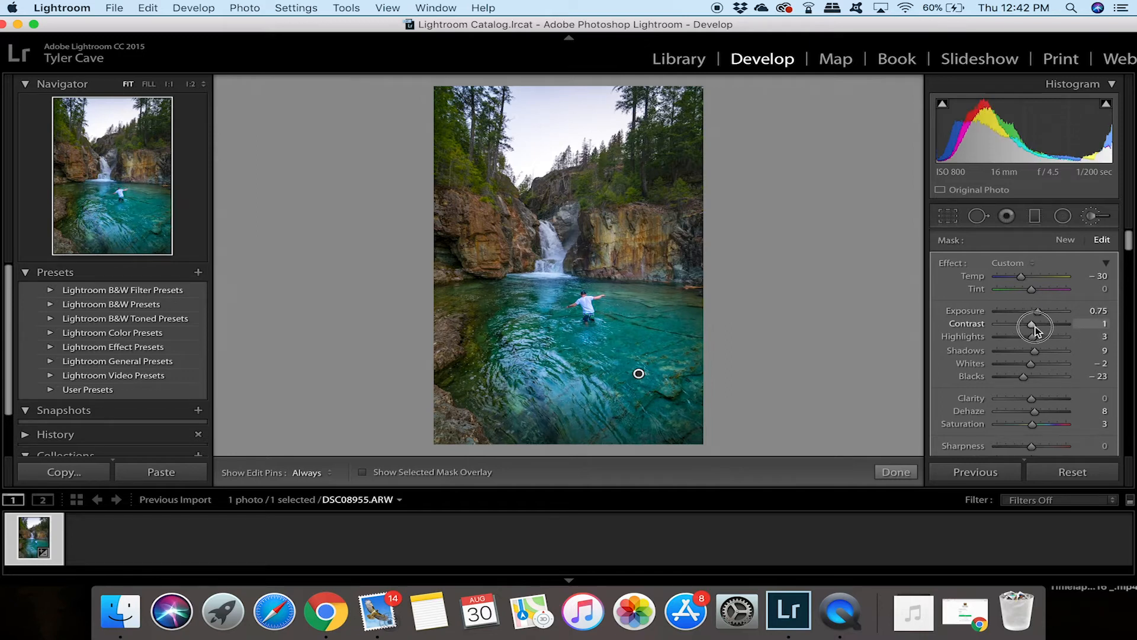
drag(1036, 323, 1052, 324)
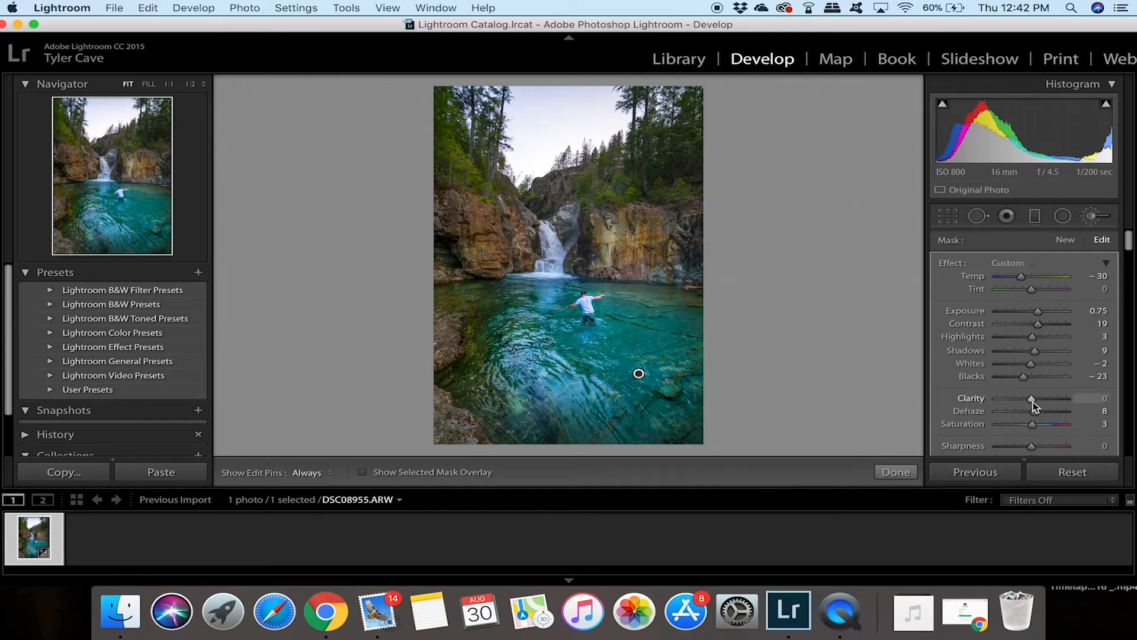
- Add clarity 18 to the water and boost its saturation, then ease it back slightly
drag(1030, 399, 1039, 400)
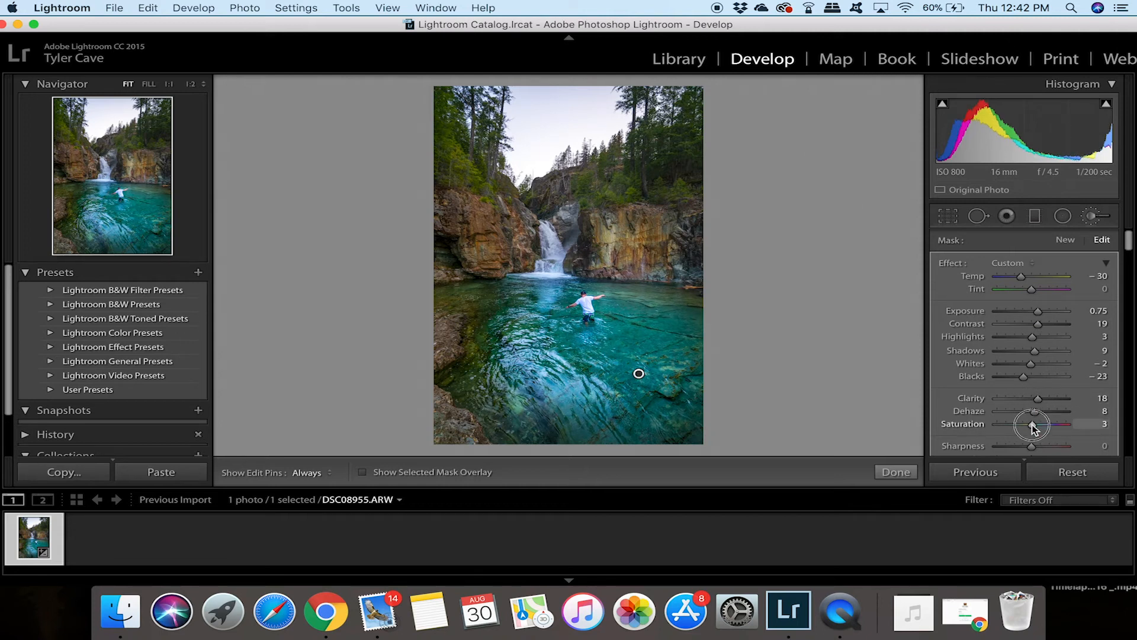
drag(1031, 424, 1059, 425)
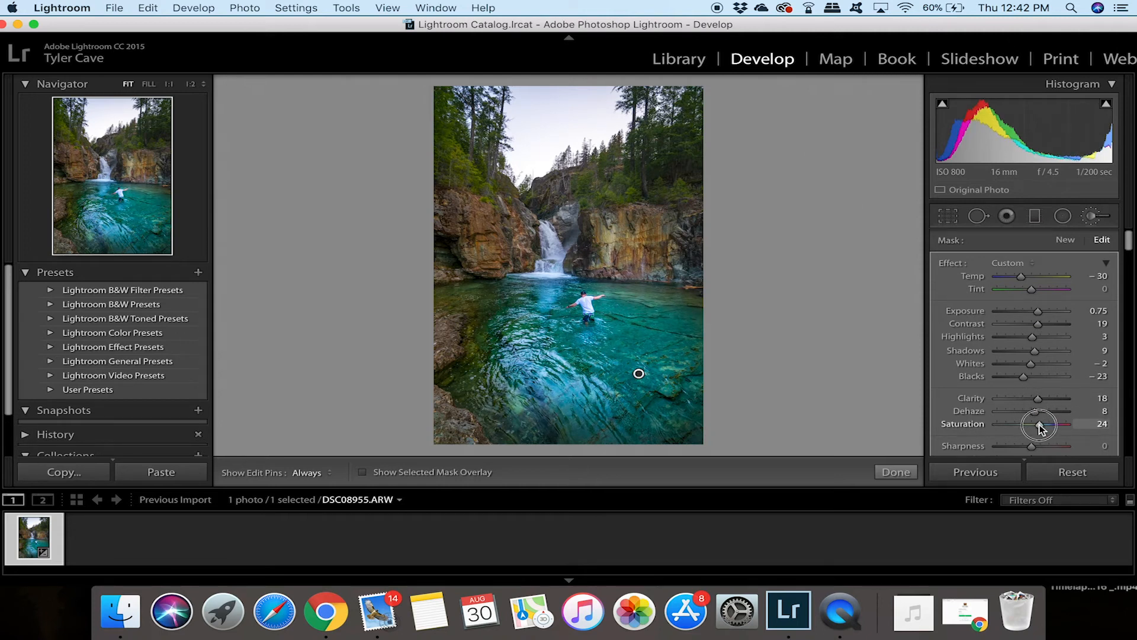
drag(1042, 425, 1033, 426)
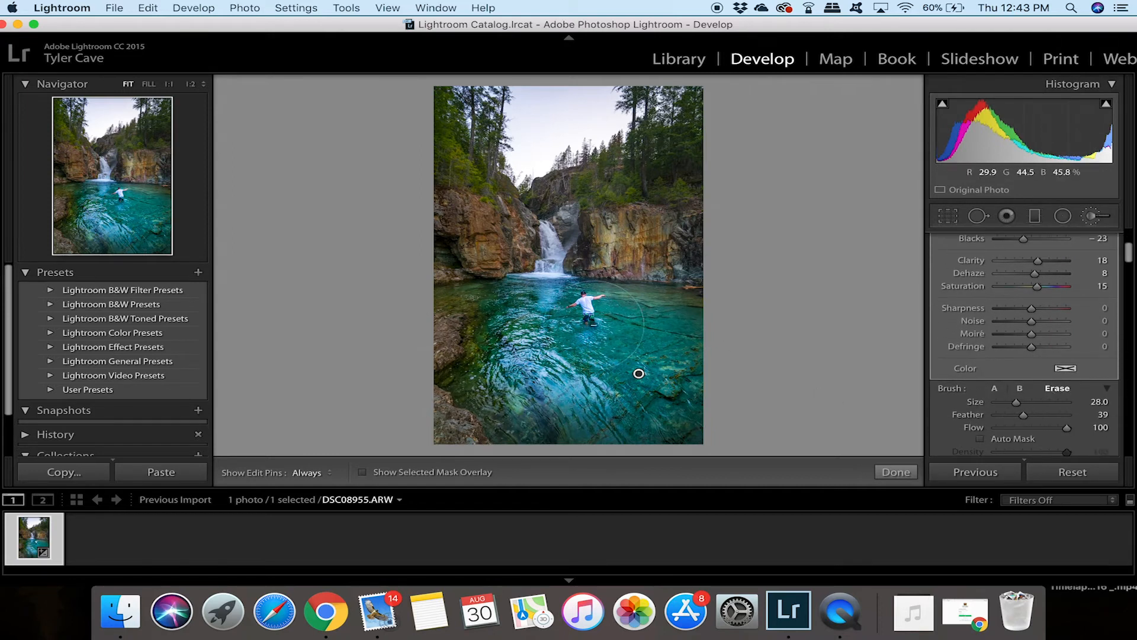
- Shrink the eraser brush, zoom to 1:1 and erase the water mask from the wading man
drag(1041, 402, 998, 401)
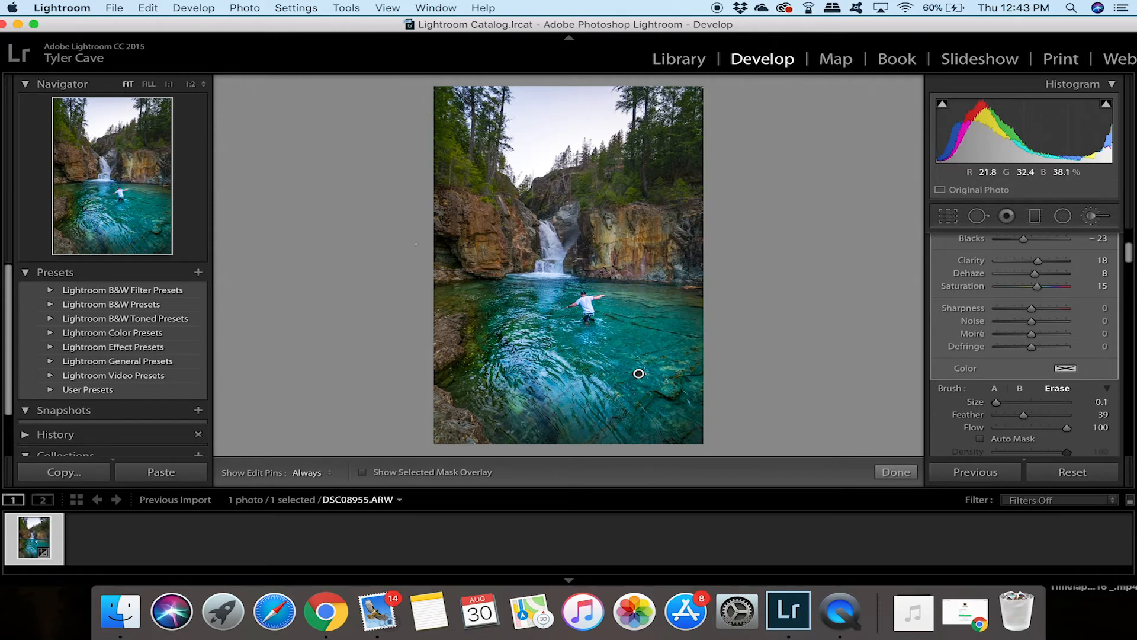
click(169, 85)
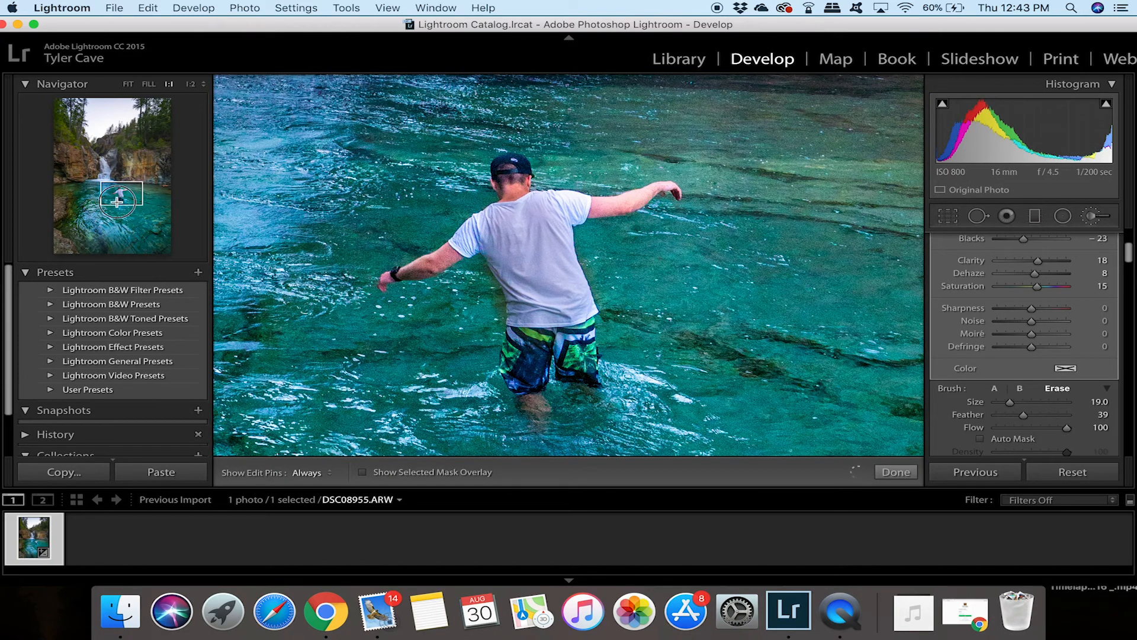
click(128, 83)
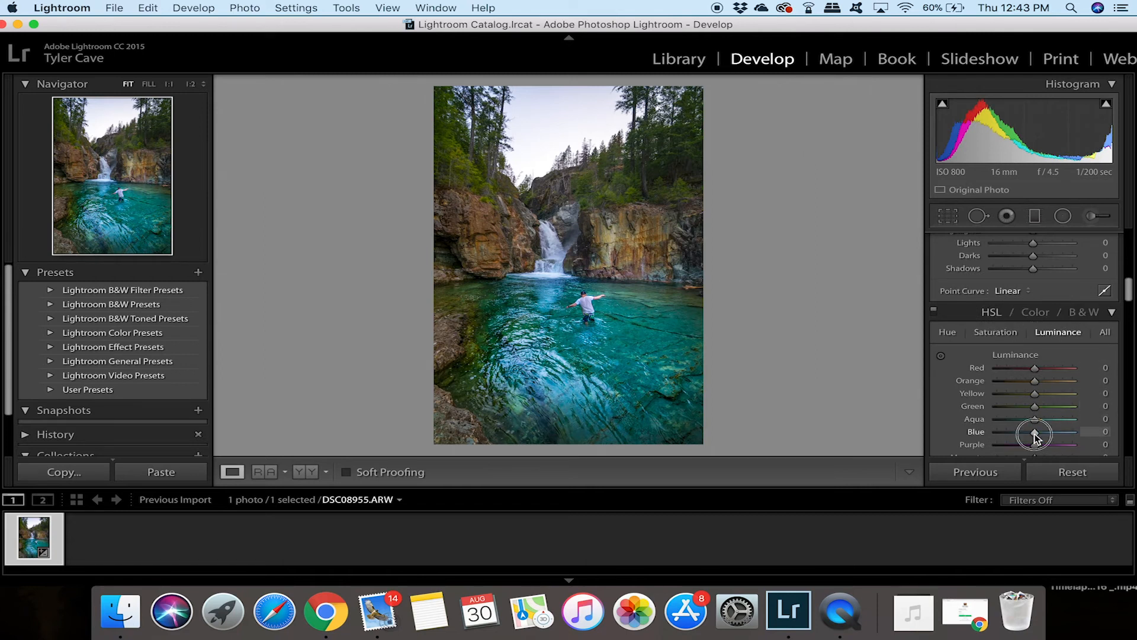
- In HSL Luminance brighten blue +36, green +68, yellow +66 and orange +44
drag(1036, 431, 1059, 432)
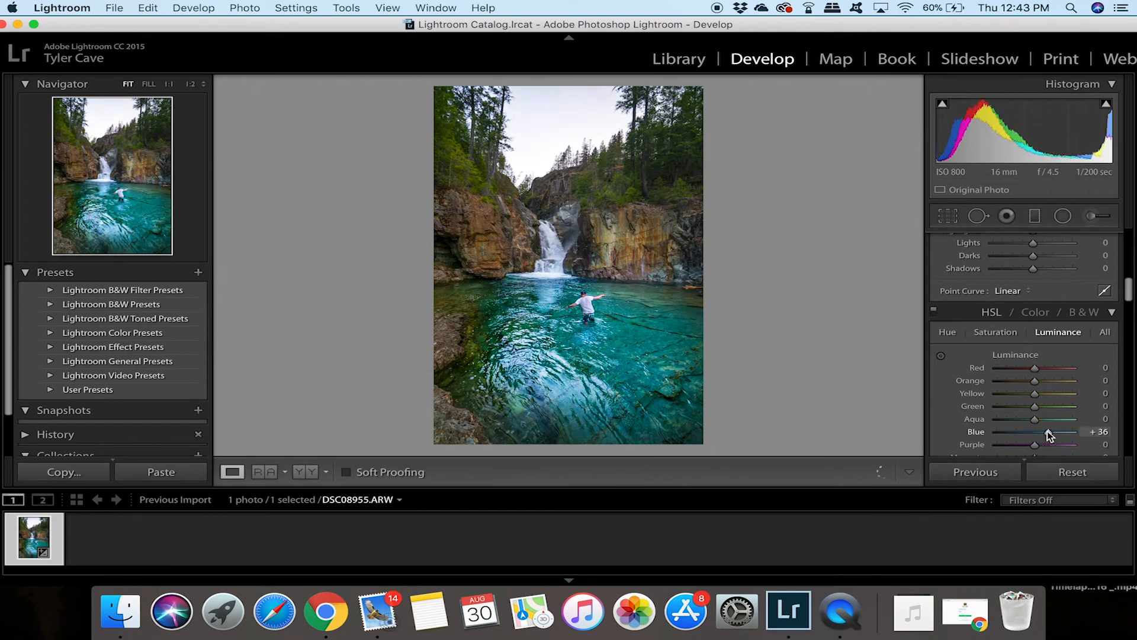
drag(1034, 394, 1059, 407)
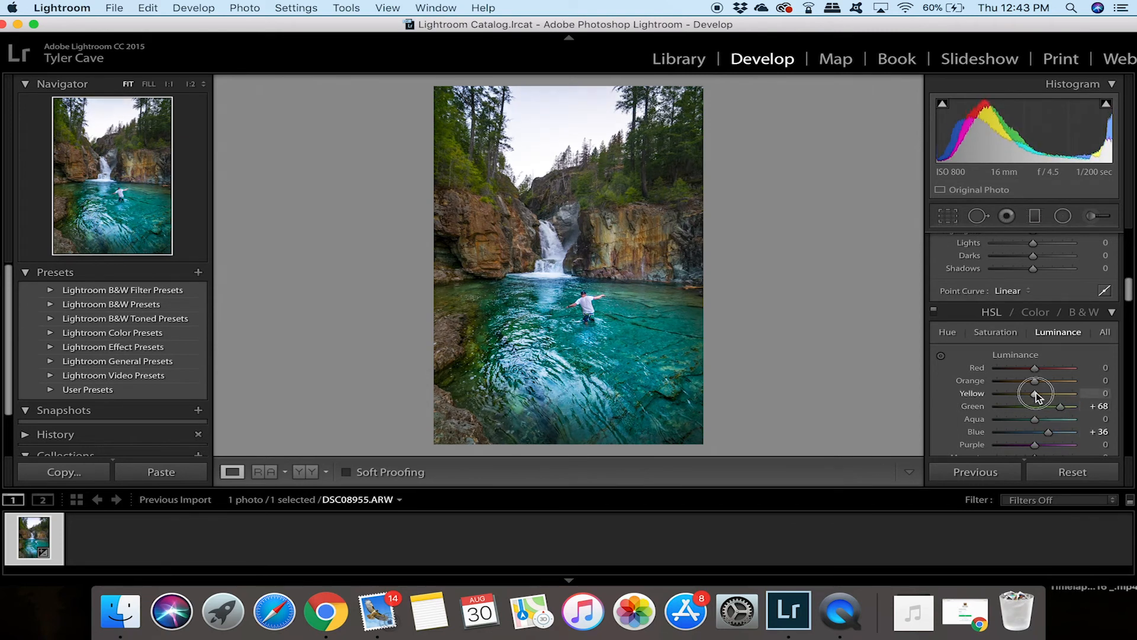
drag(1037, 393, 1036, 381)
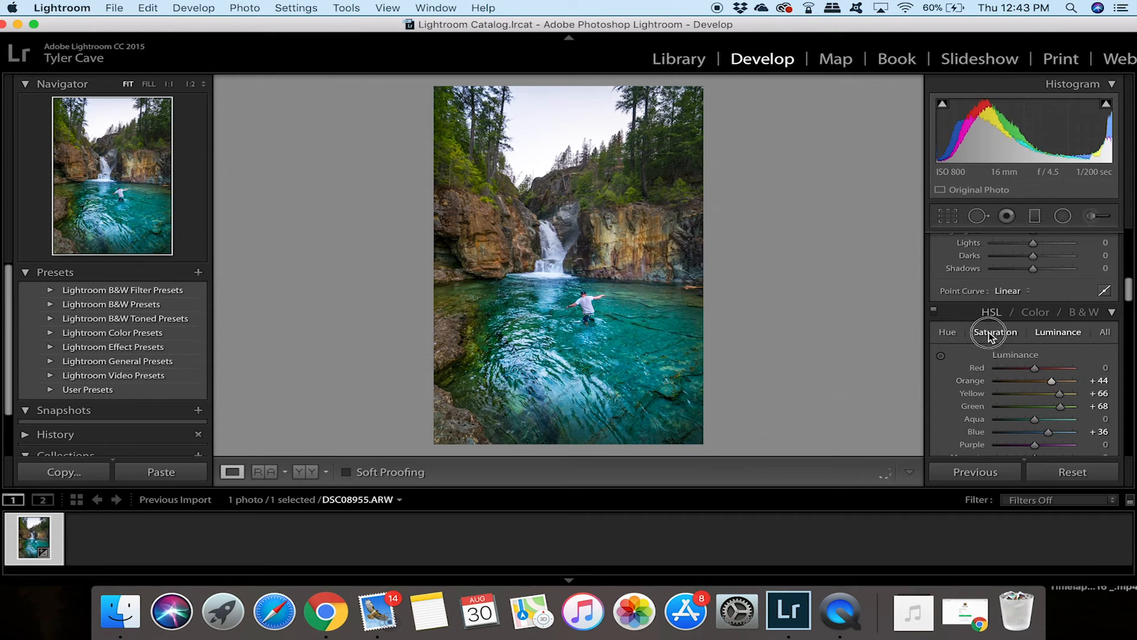
- Boost green saturation to +47 in the HSL Saturation section
click(996, 332)
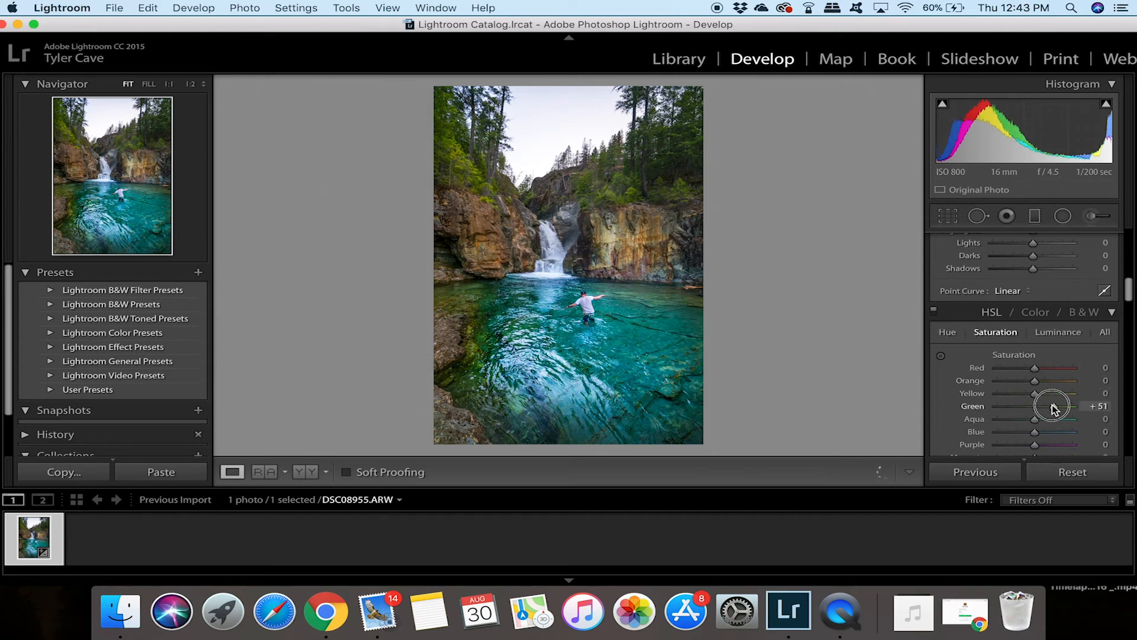
drag(1053, 406, 1035, 407)
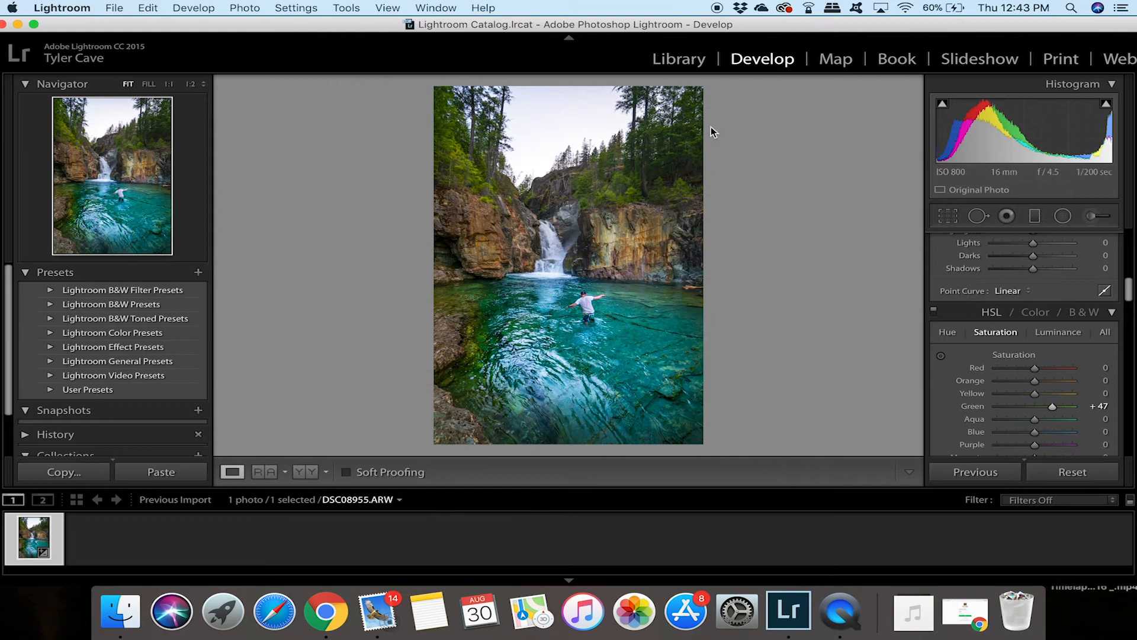